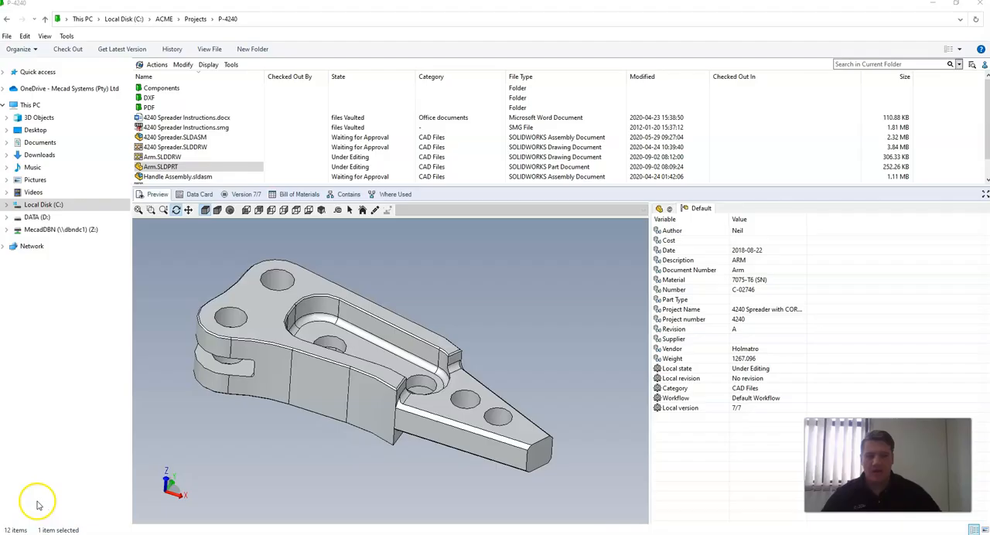
pyautogui.moveTo(78, 501)
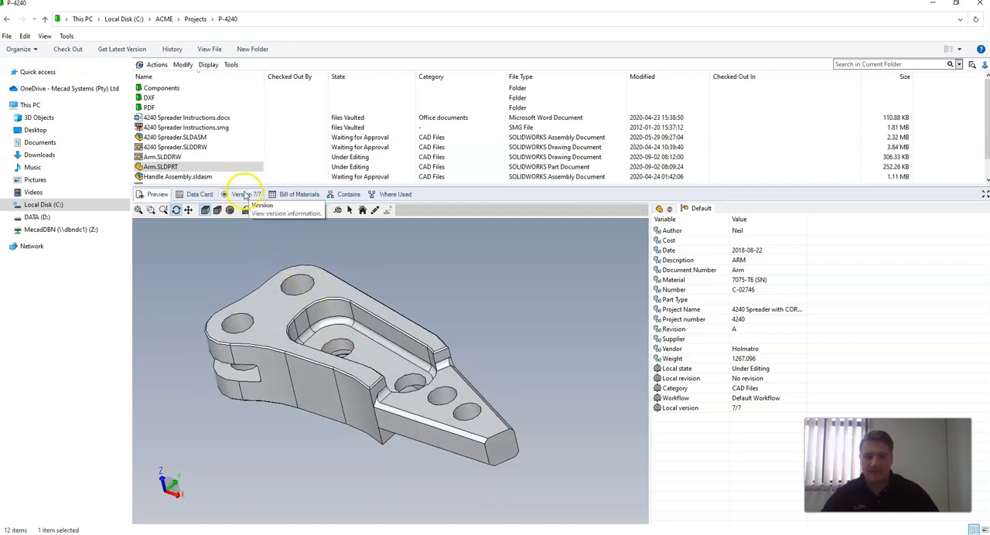
# Step: Get version 6 of Arm.SLDPRT and version 5 of its drawing from History
pyautogui.click(160, 167)
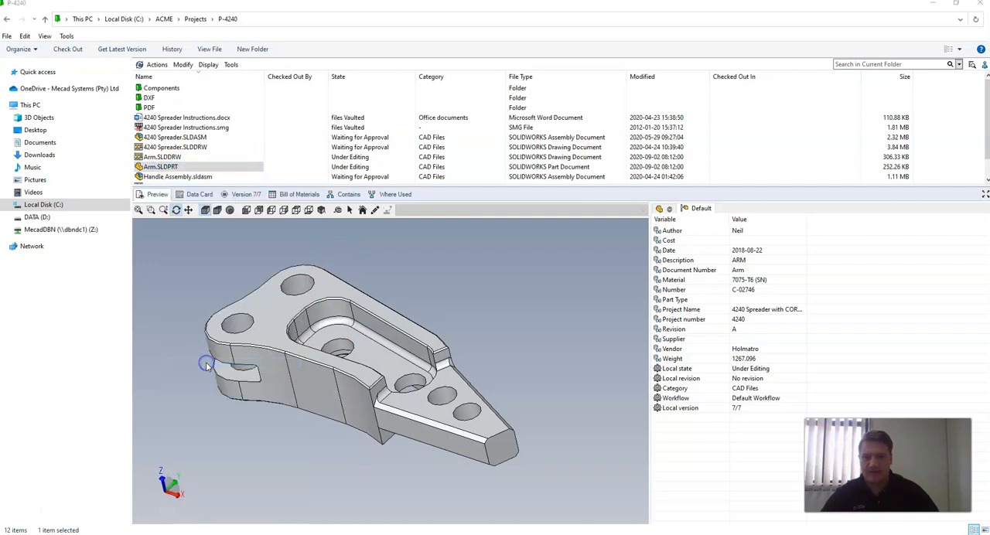
pyautogui.click(172, 49)
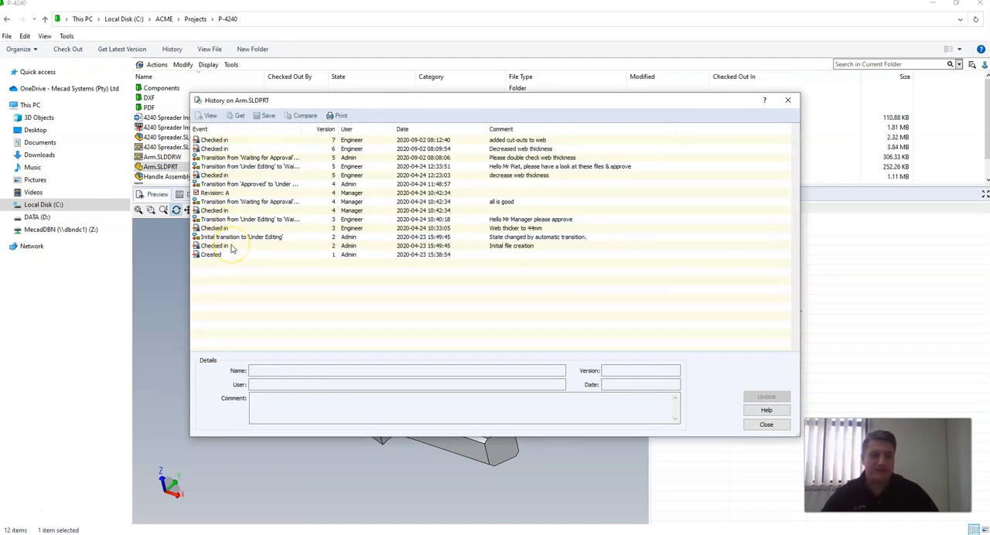
pyautogui.moveTo(238, 205)
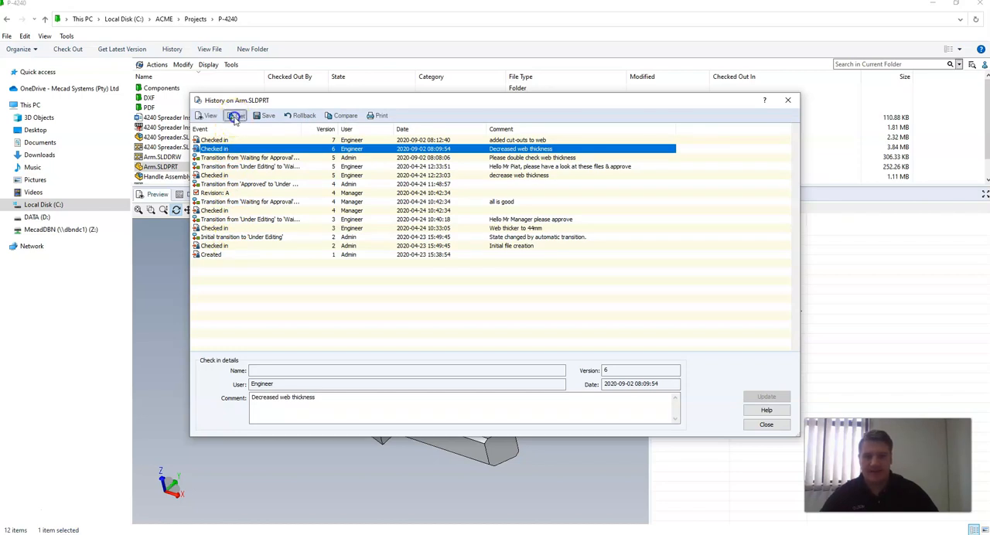
pyautogui.click(236, 115)
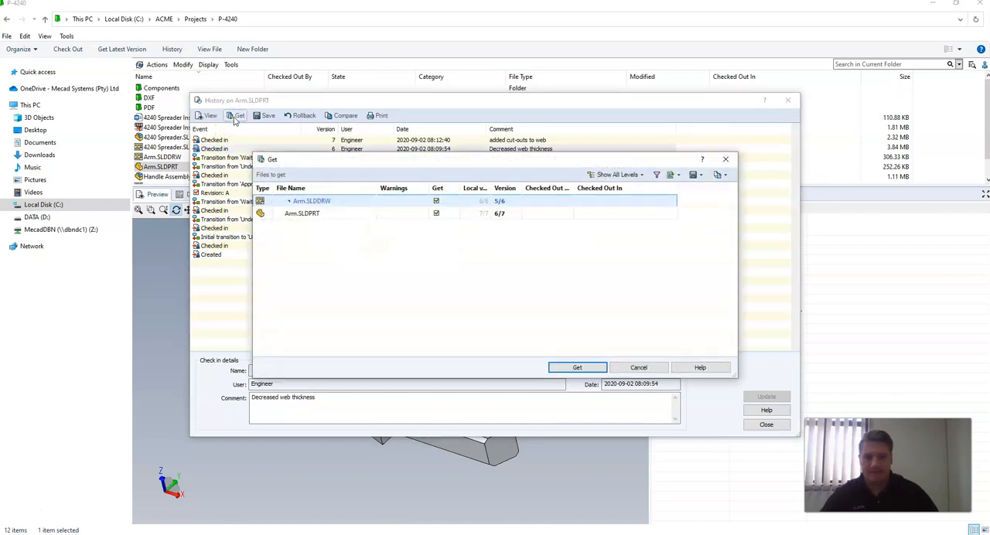
pyautogui.click(311, 201)
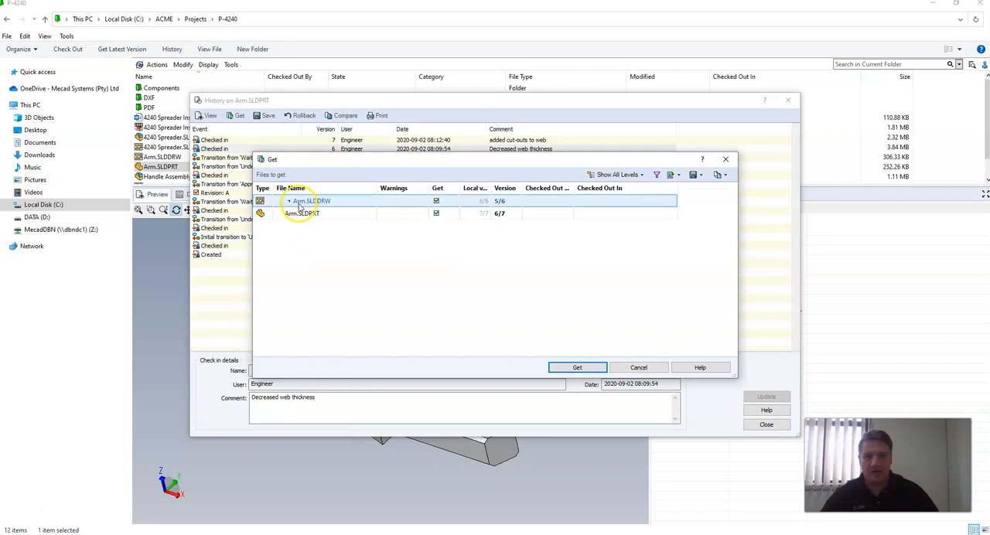
pyautogui.click(577, 368)
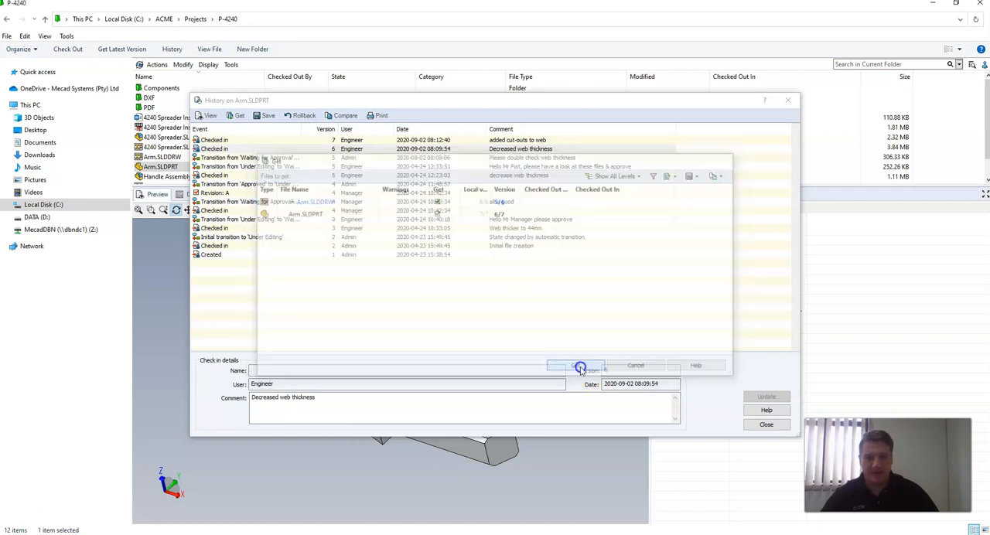
pyautogui.click(576, 364)
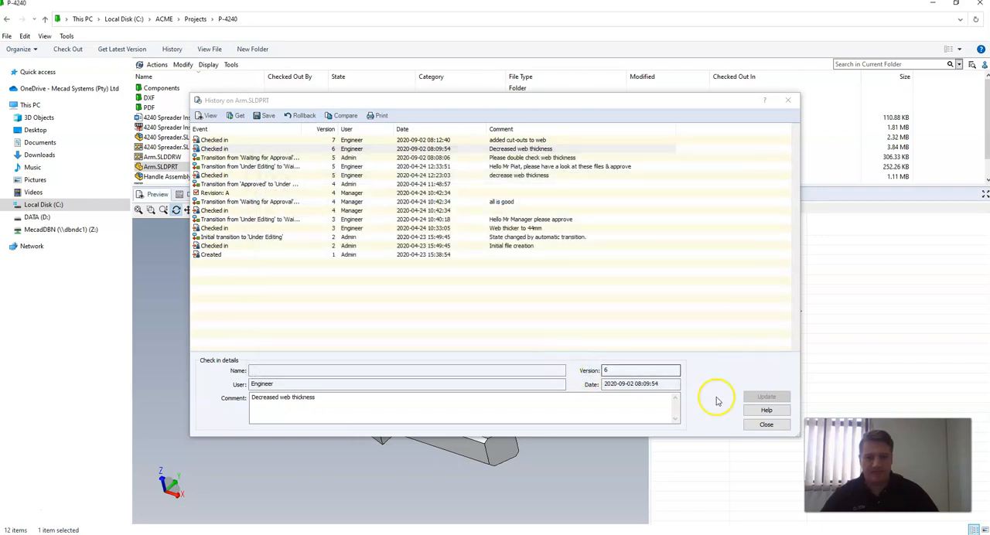
# Step: Rotate the version 6 arm preview, then get the latest version back to 7/7
pyautogui.click(765, 424)
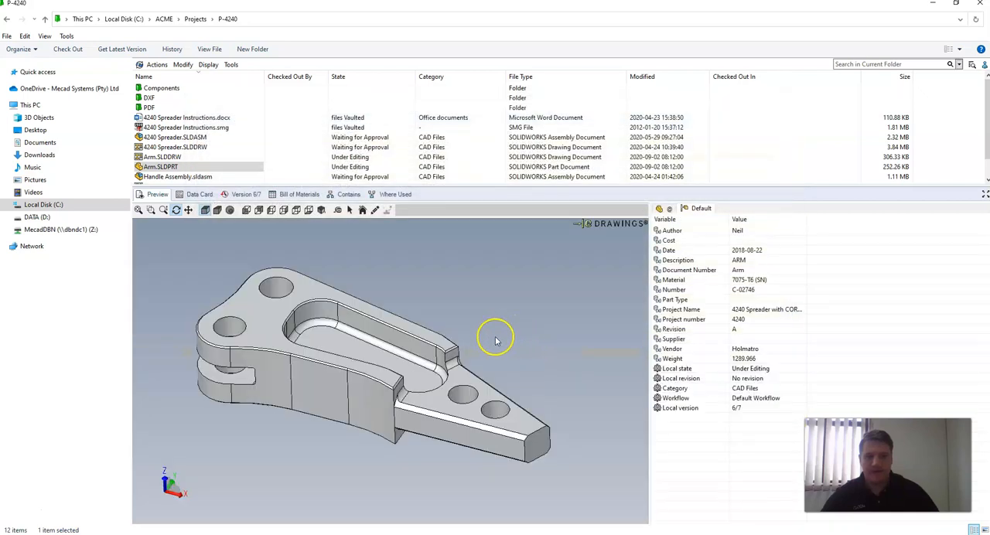
pyautogui.moveTo(495, 340); pyautogui.dragTo(330, 340)
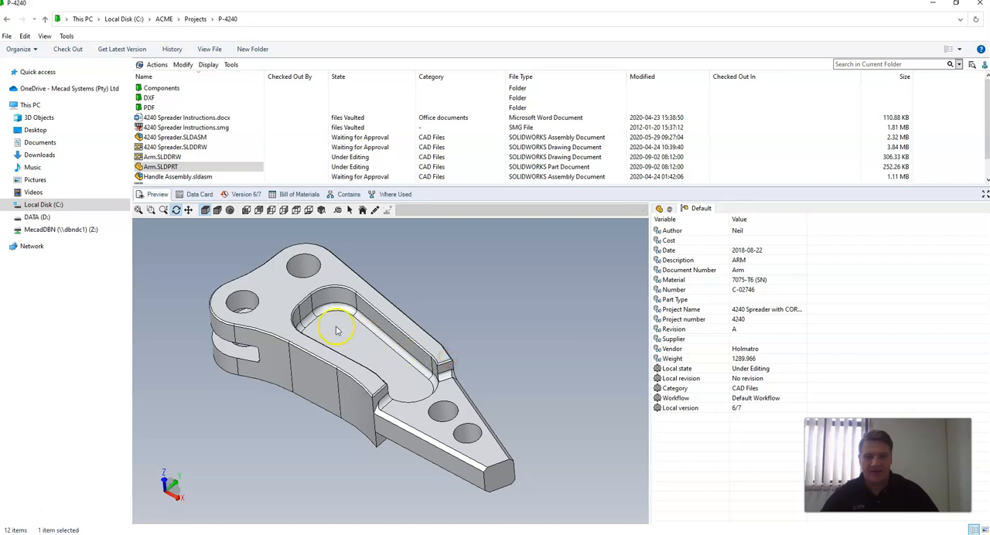
pyautogui.moveTo(408, 377)
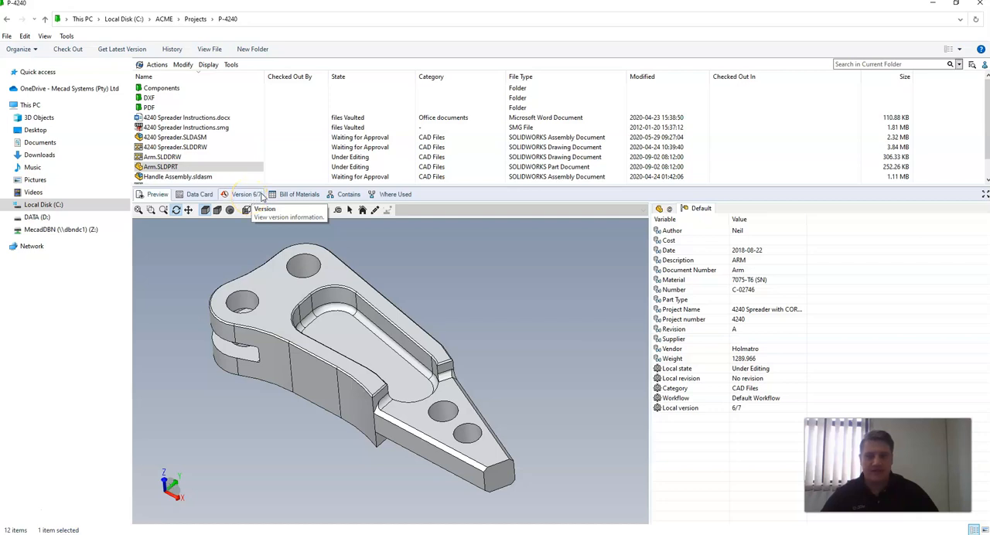
pyautogui.click(161, 166)
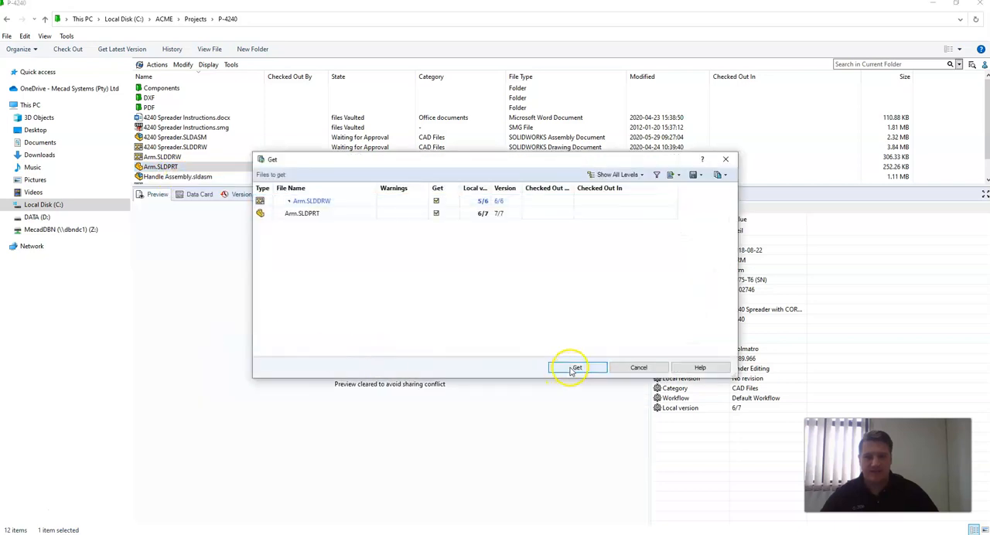
pyautogui.click(577, 368)
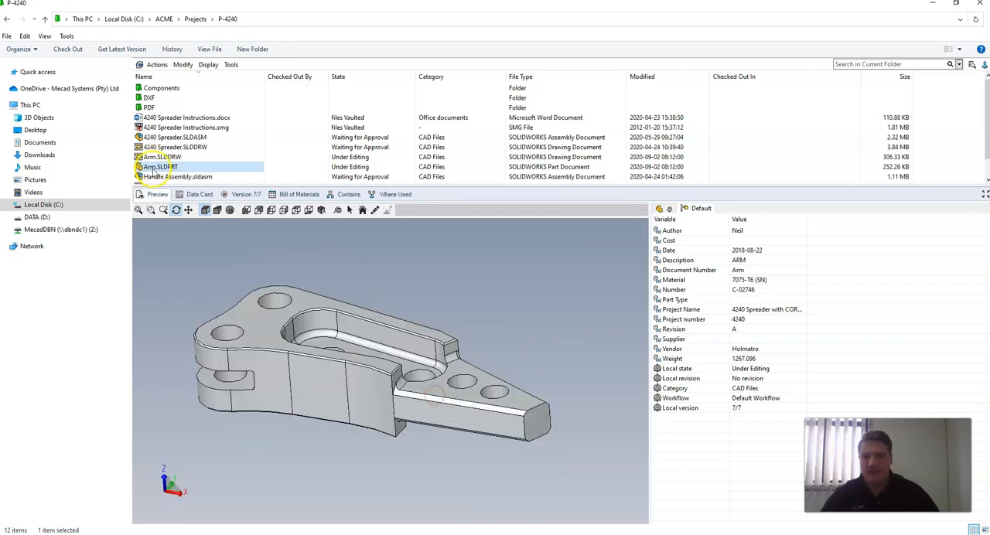
# Step: Start a rollback of Arm.SLDPRT to its version 6 check-in from History
pyautogui.rightClick(159, 166)
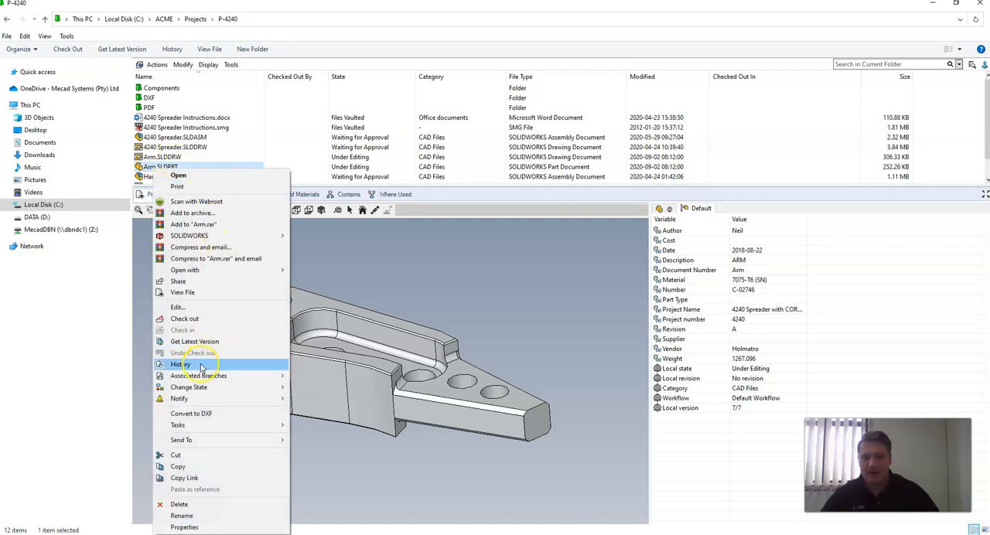
pyautogui.click(179, 364)
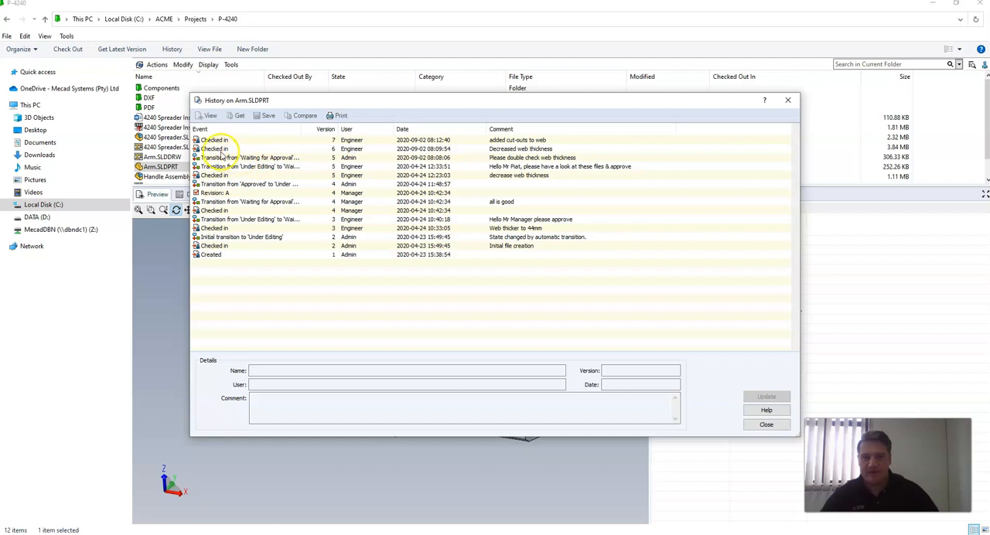
pyautogui.click(216, 148)
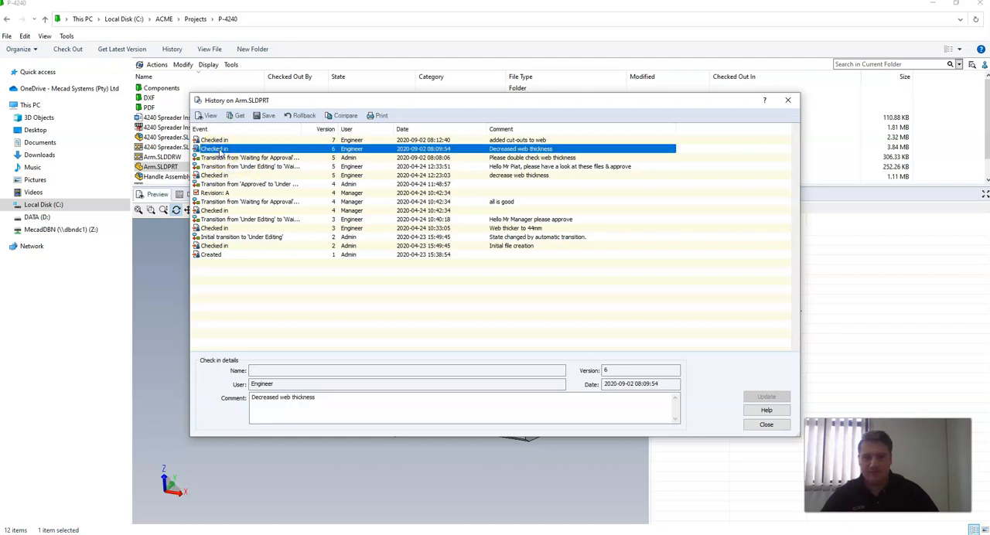
pyautogui.moveTo(300, 115)
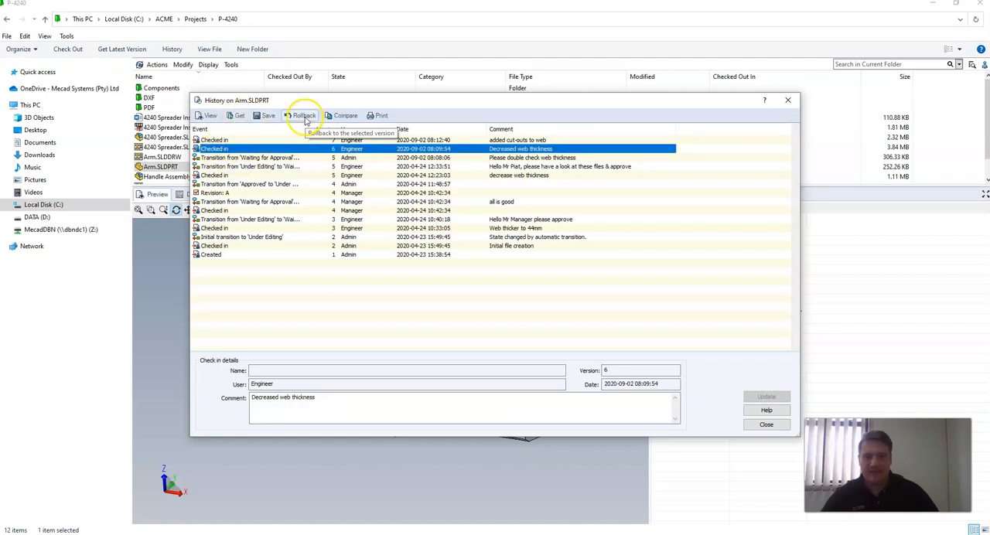
pyautogui.click(301, 116)
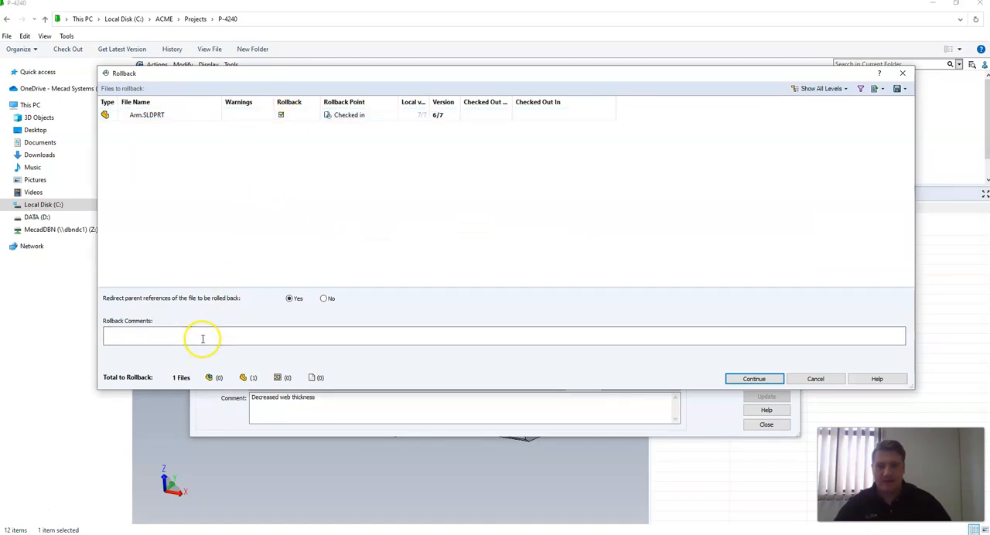
# Step: Confirm the irreversible rollback to version 6, redirecting the drawing's references and deleting version 7
pyautogui.click(753, 379)
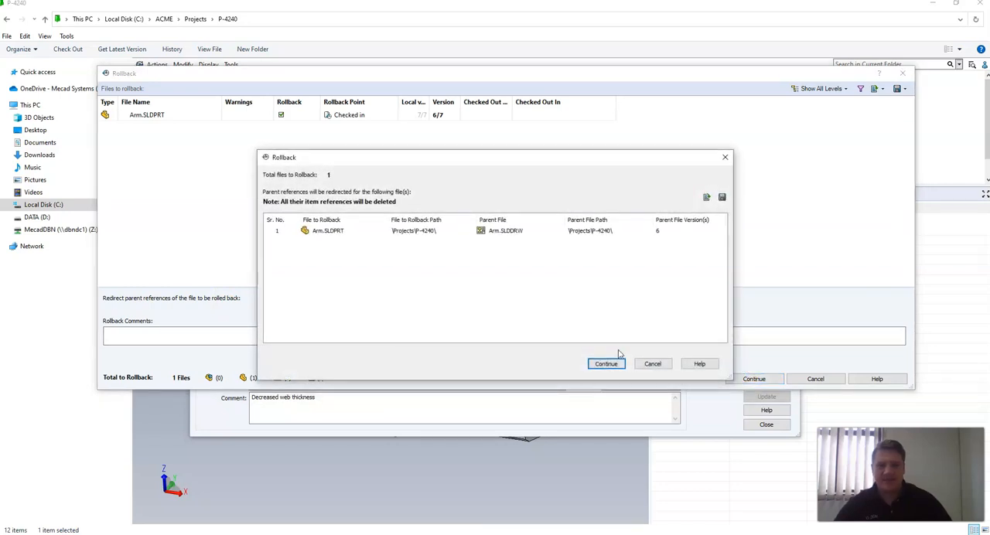
pyautogui.moveTo(591, 329)
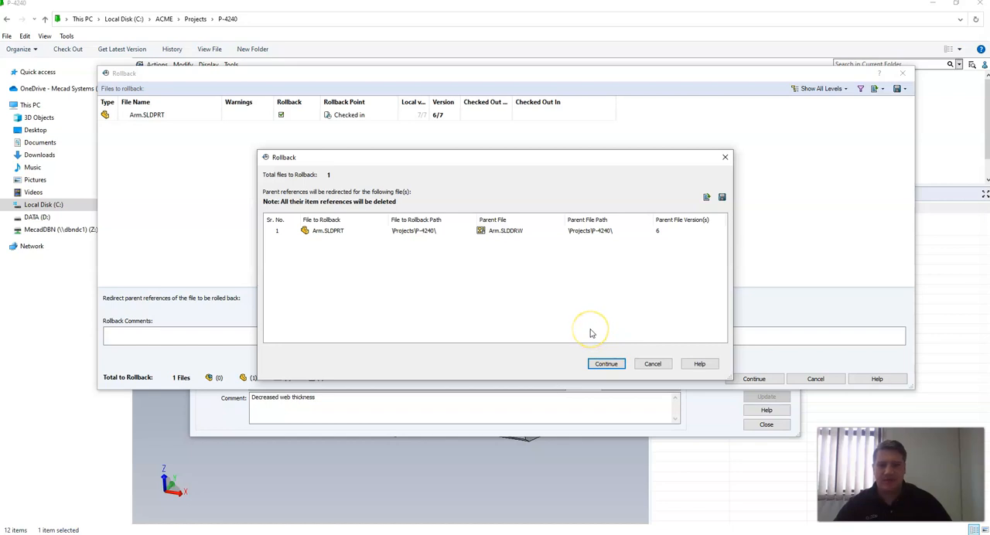
pyautogui.moveTo(563, 267)
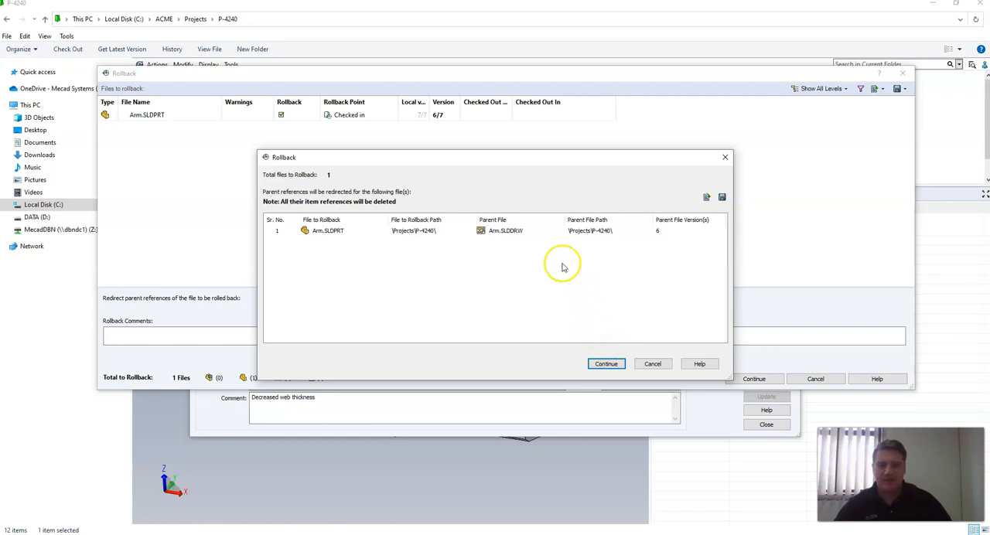
pyautogui.moveTo(507, 232)
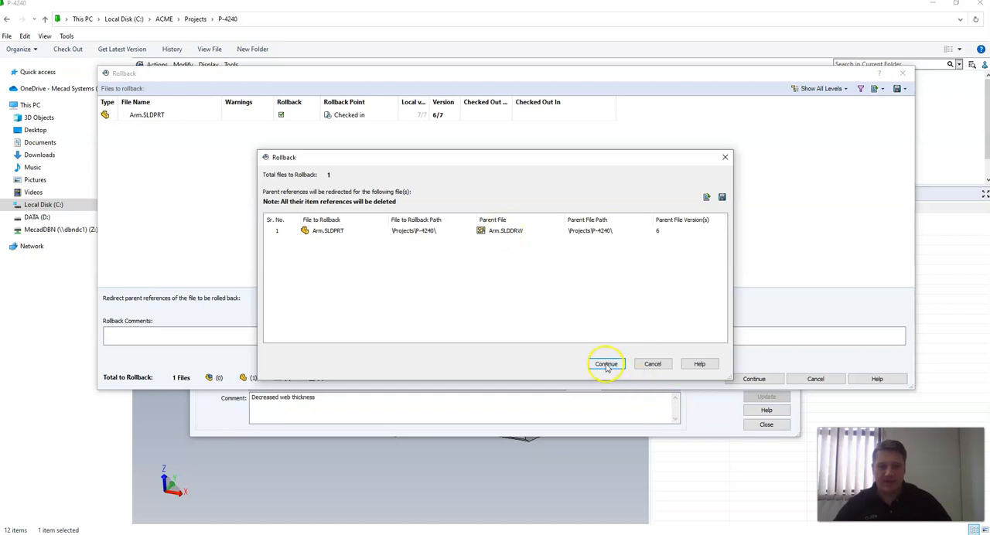
pyautogui.click(606, 363)
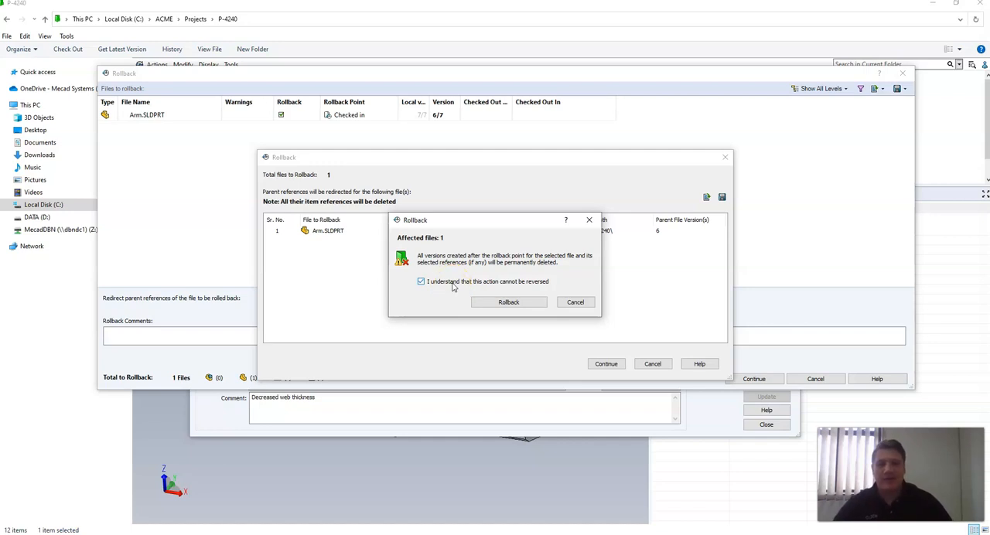
pyautogui.click(508, 302)
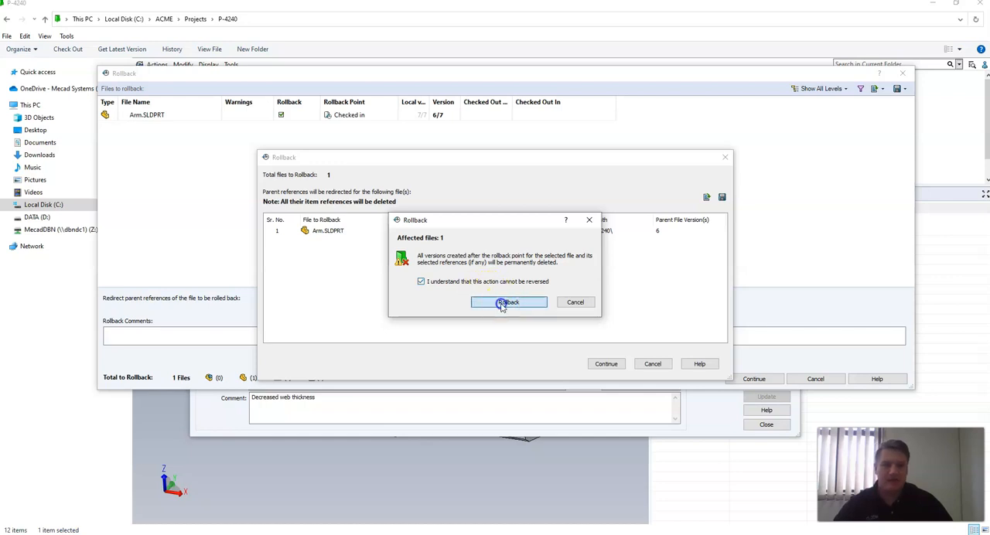
pyautogui.click(508, 302)
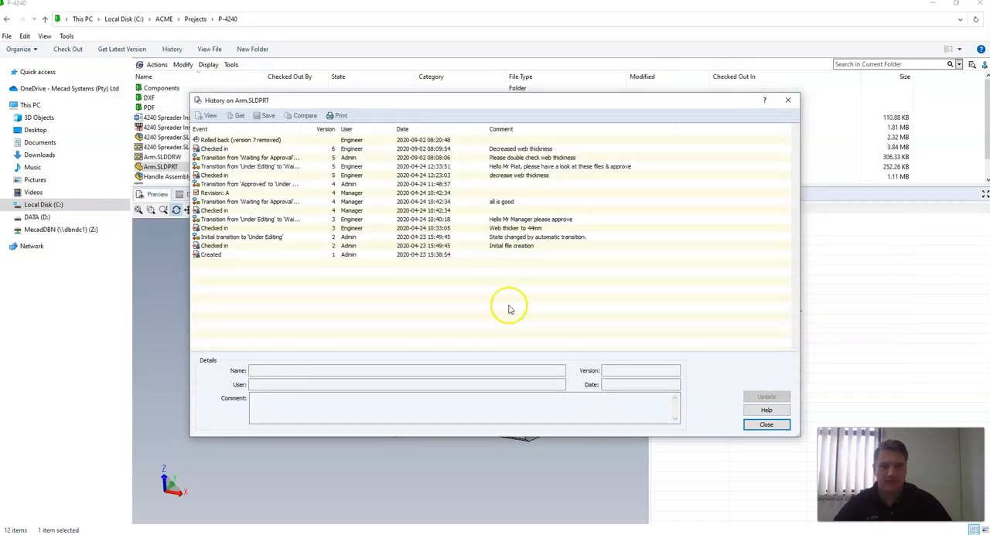
# Step: Close History so Arm.SLDPRT's preview and data card show version 6/6
pyautogui.click(765, 424)
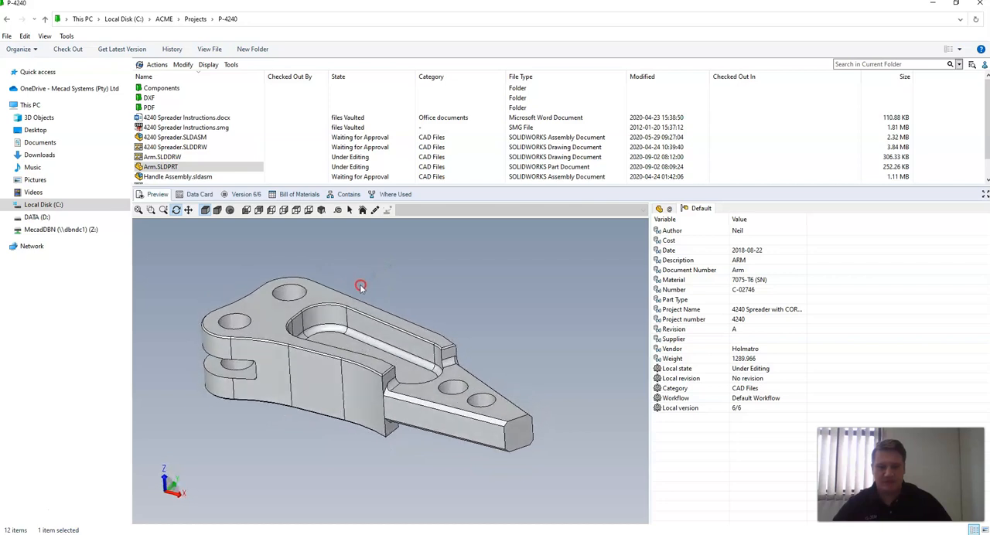
pyautogui.moveTo(246, 194)
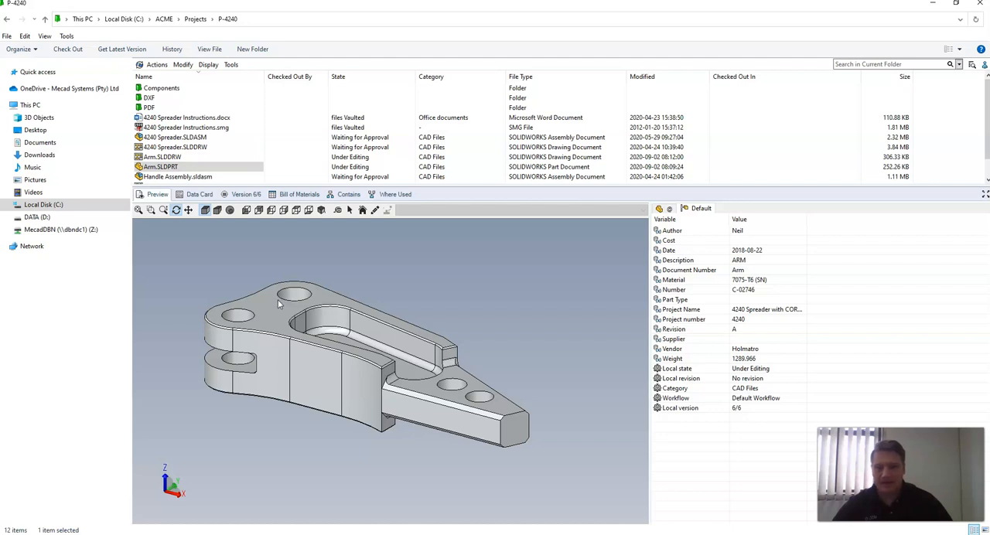
pyautogui.moveTo(283, 293)
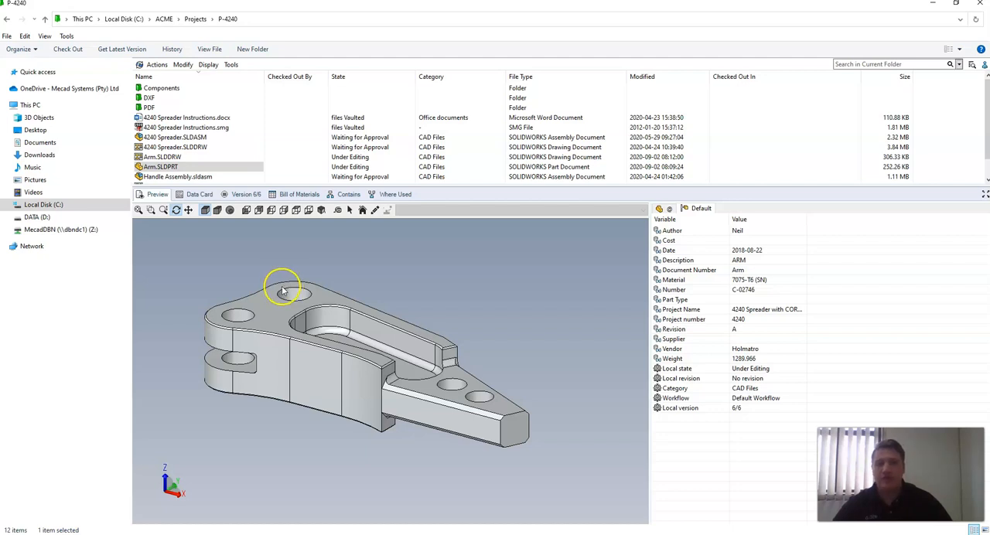